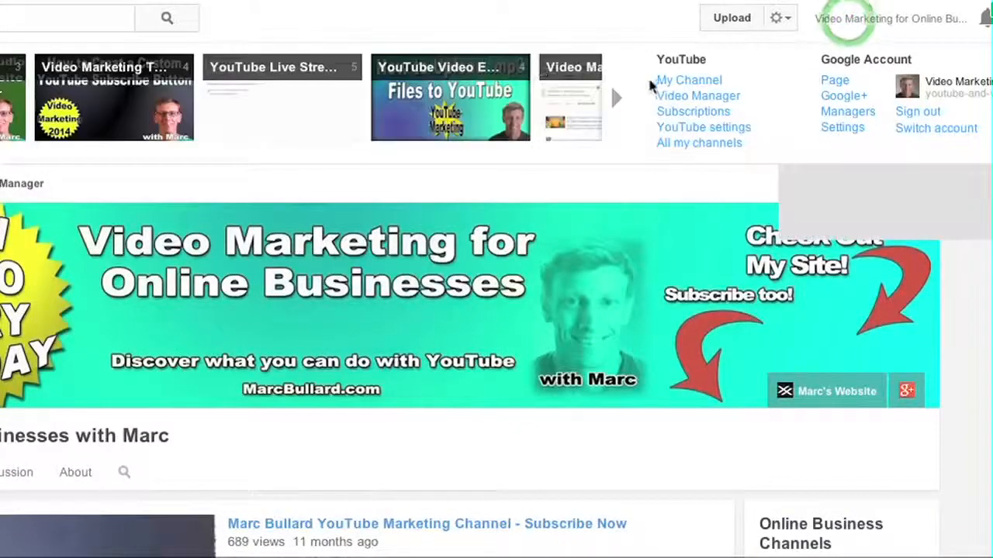
{"action": "mouse_move", "coordinate": [698, 96]}
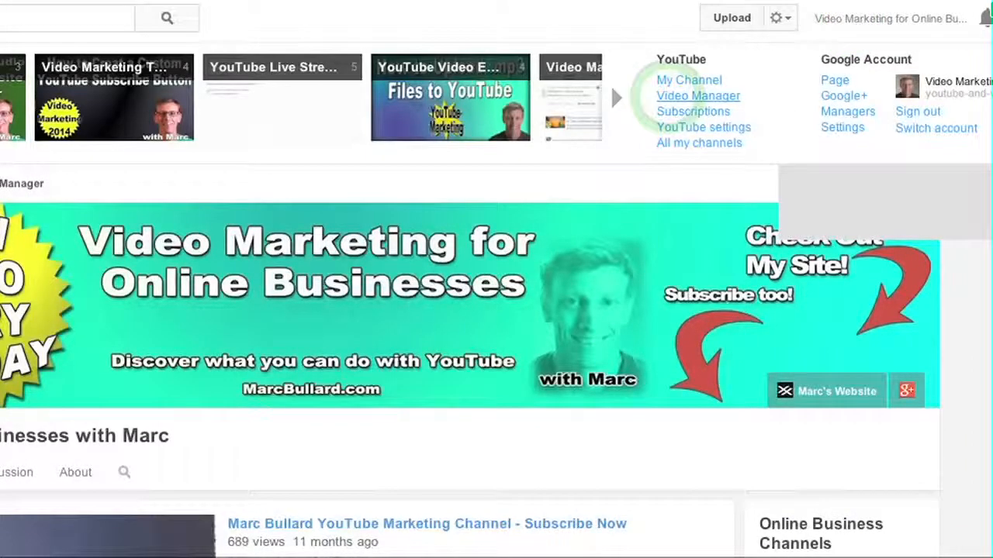
- Bring up the Video Manager uploads list of the channel's 278 videos
{"action": "left_click", "coordinate": [698, 97]}
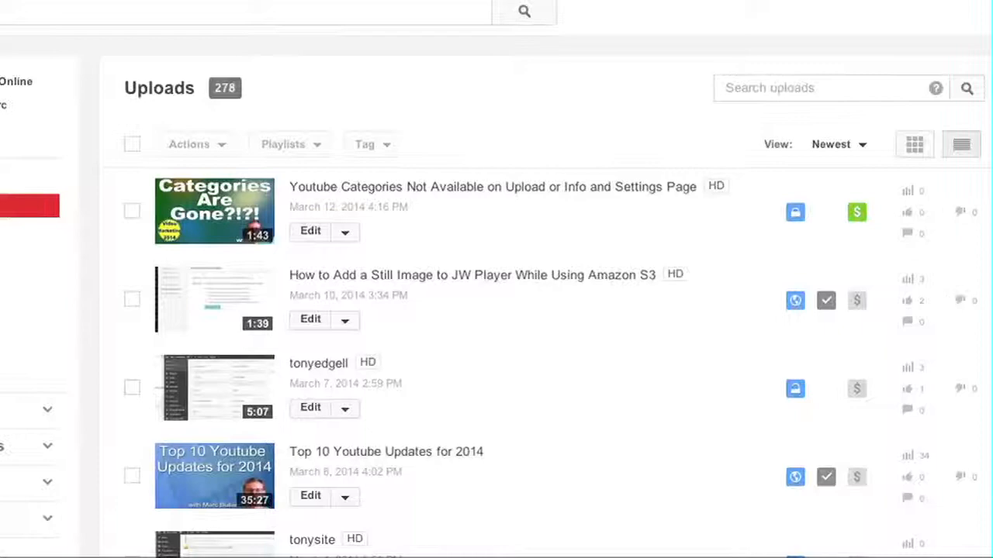
{"action": "scroll", "scroll_direction": "down", "scroll_amount": 3}
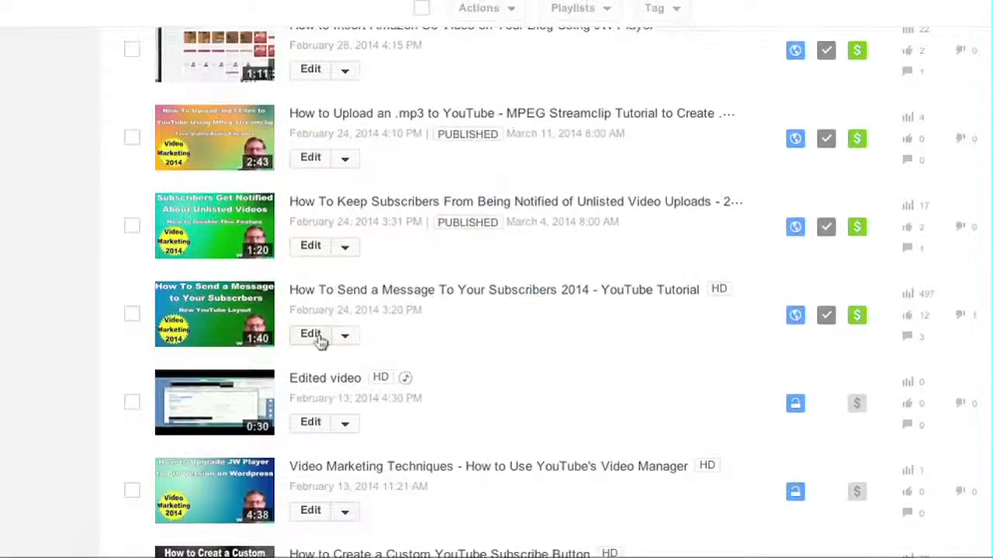
- Open the 'How To Send a Message To Your Subscribers 2014' tutorial's edit page at Basic info
{"action": "left_click", "coordinate": [311, 334]}
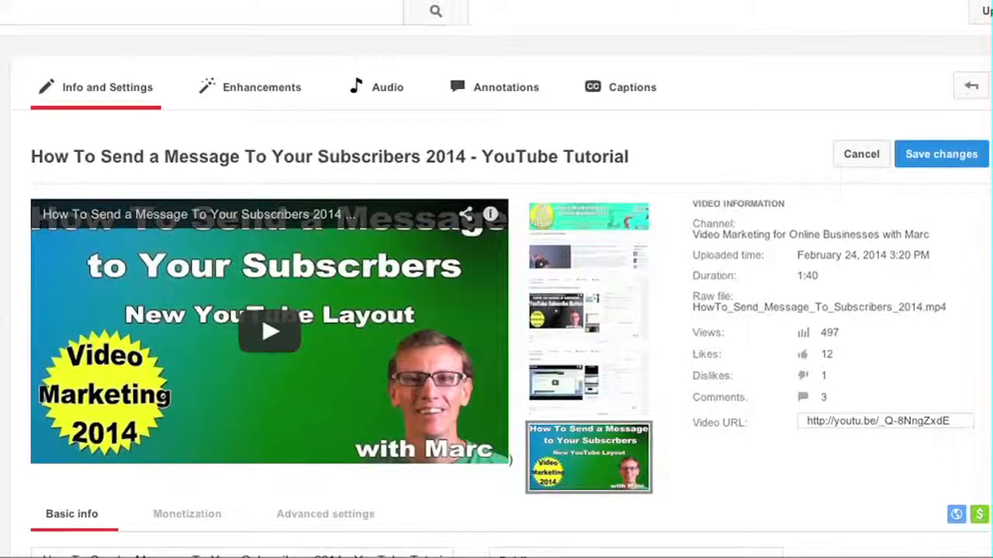
{"action": "scroll", "scroll_direction": "down", "scroll_amount": 3}
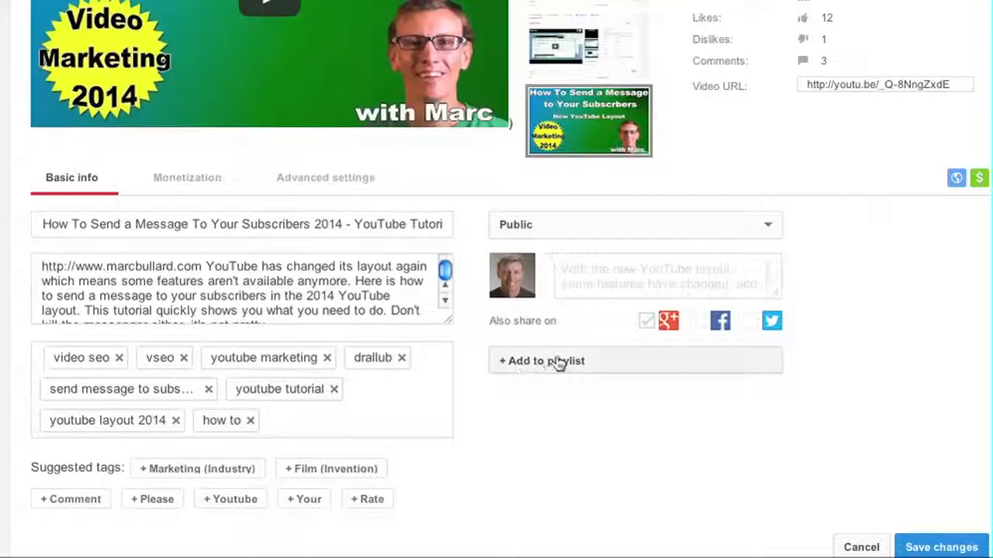
{"action": "mouse_move", "coordinate": [546, 369]}
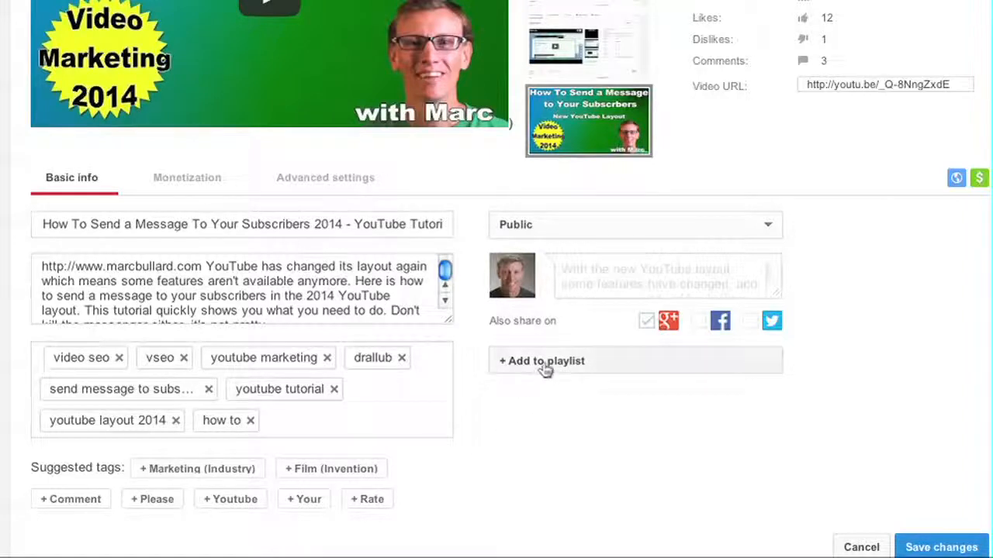
{"action": "mouse_move", "coordinate": [590, 360]}
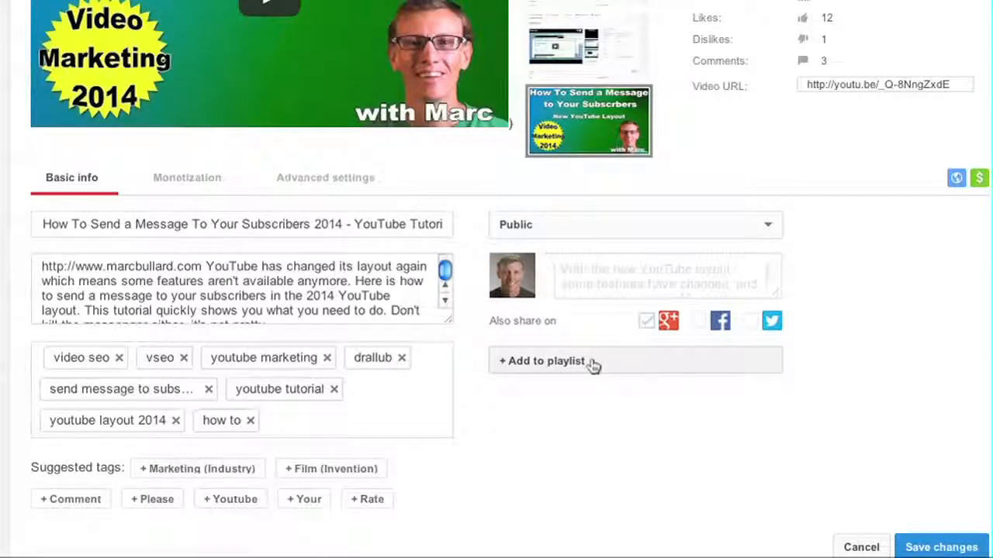
{"action": "scroll", "scroll_direction": "down", "scroll_amount": 3}
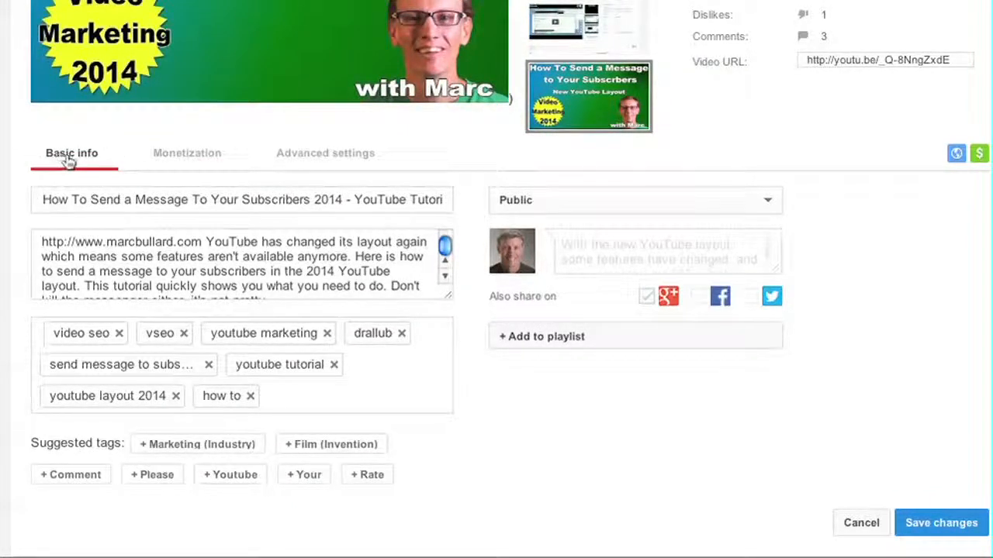
- Set the tutorial's category to Science & Technology in Advanced settings
{"action": "left_click", "coordinate": [186, 154]}
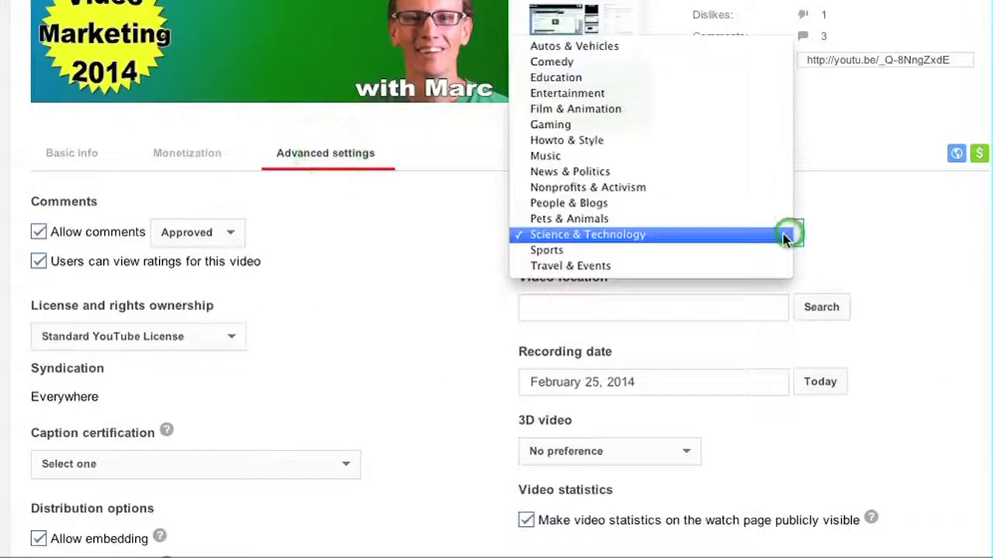
{"action": "left_click", "coordinate": [586, 234]}
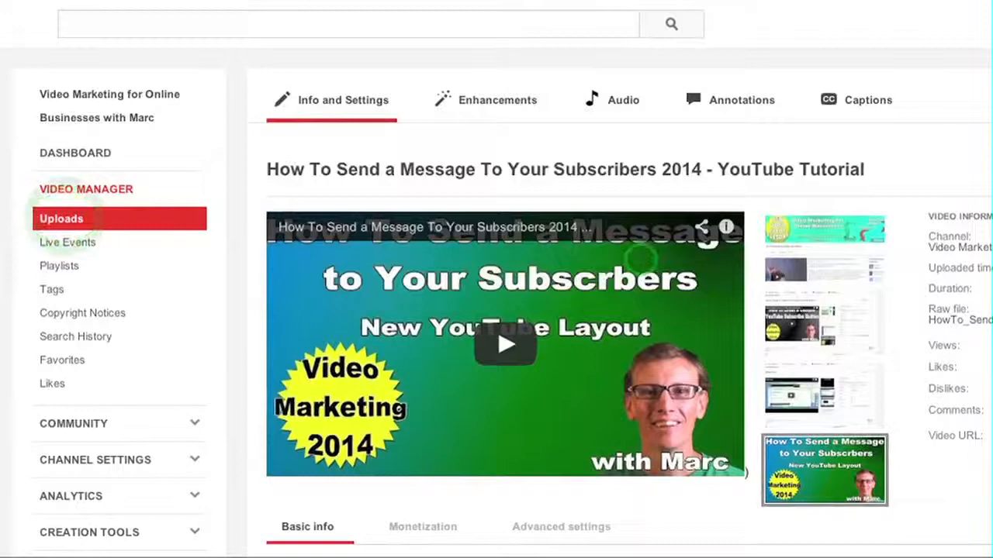
- Return to the uploads list and start a bulk edit of the checked videos
{"action": "left_click", "coordinate": [60, 218]}
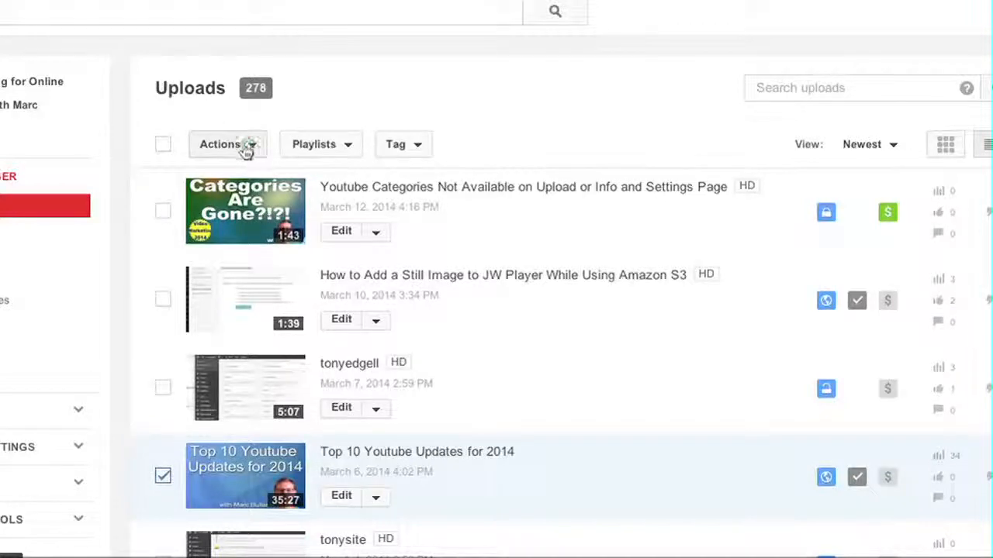
{"action": "left_click", "coordinate": [226, 145]}
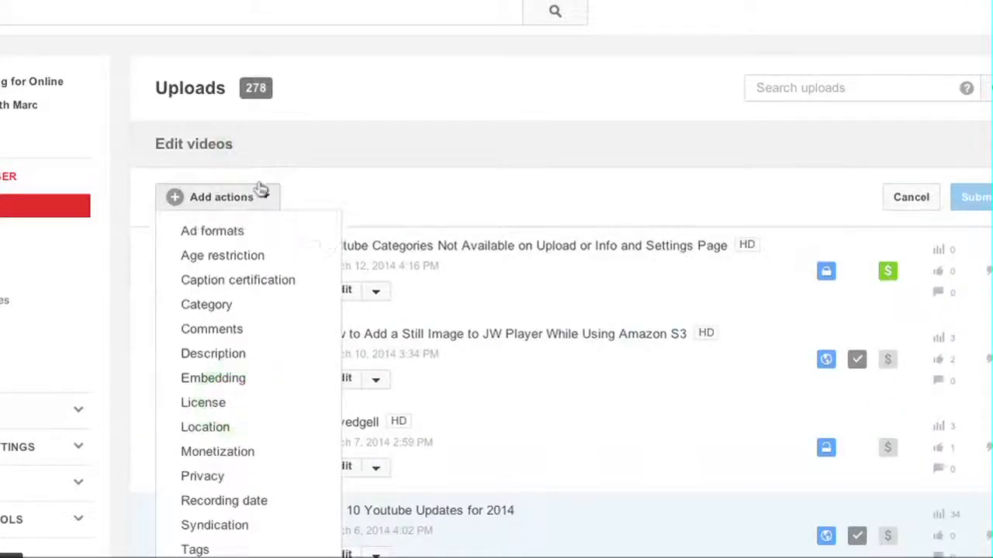
- Add a Category action set to Autos & Vehicles to the bulk edit, ready to submit
{"action": "left_click", "coordinate": [206, 304]}
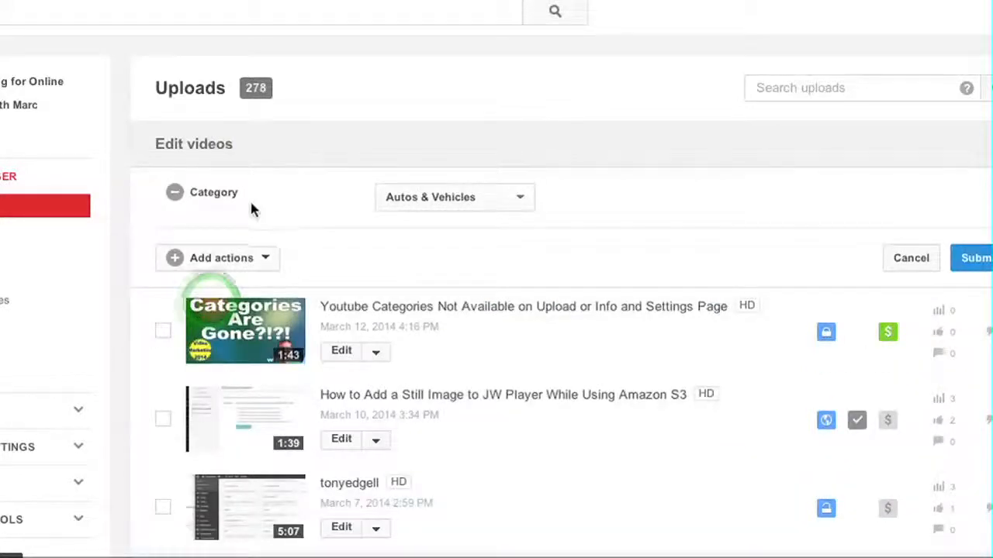
{"action": "left_click", "coordinate": [453, 195]}
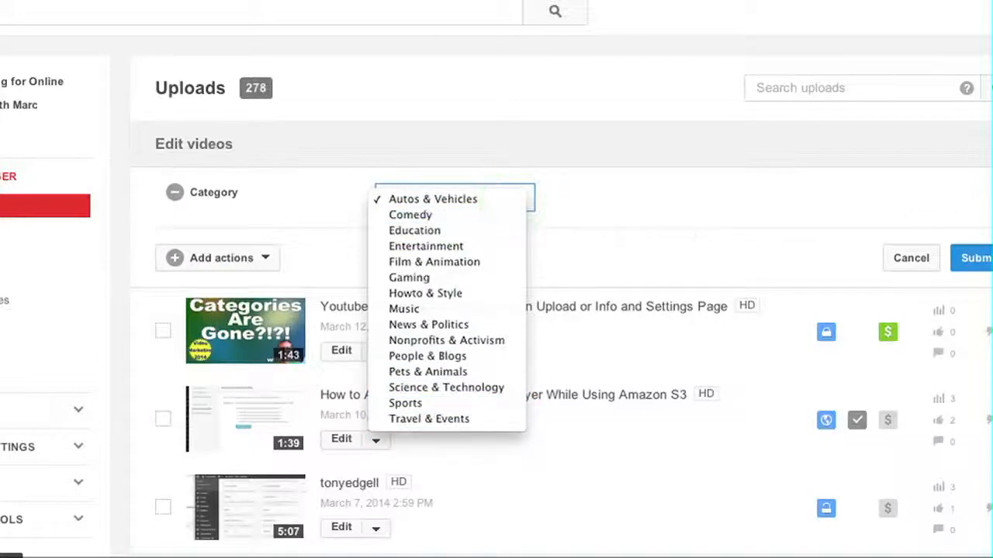
{"action": "left_click", "coordinate": [432, 199]}
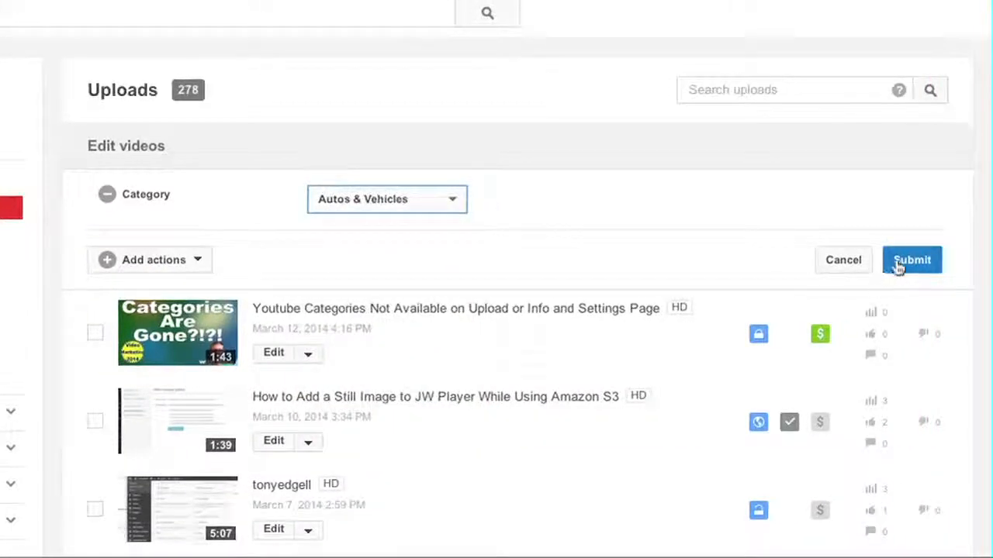